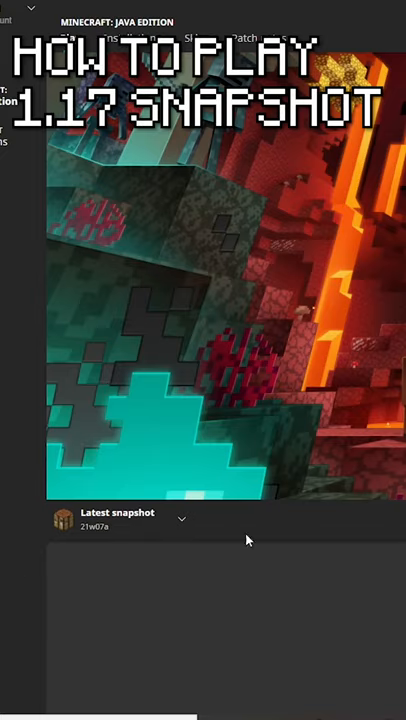
mouse_move(192, 323)
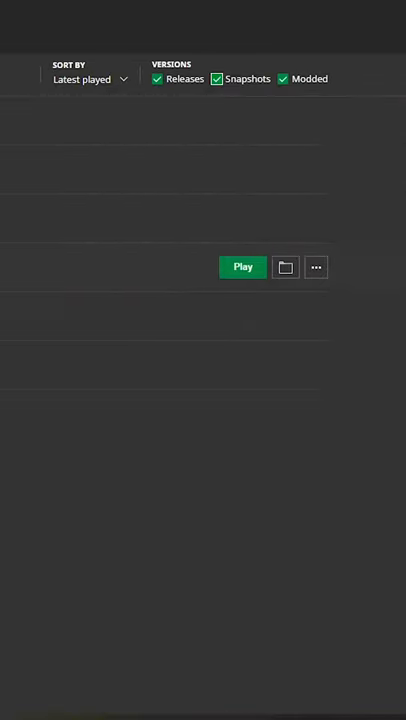
- Launch the Latest Snapshot installation (21w07a) so the game starts into a world
left_click(243, 267)
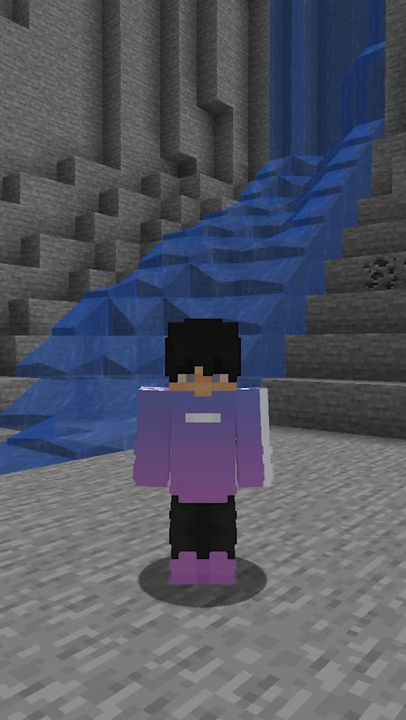